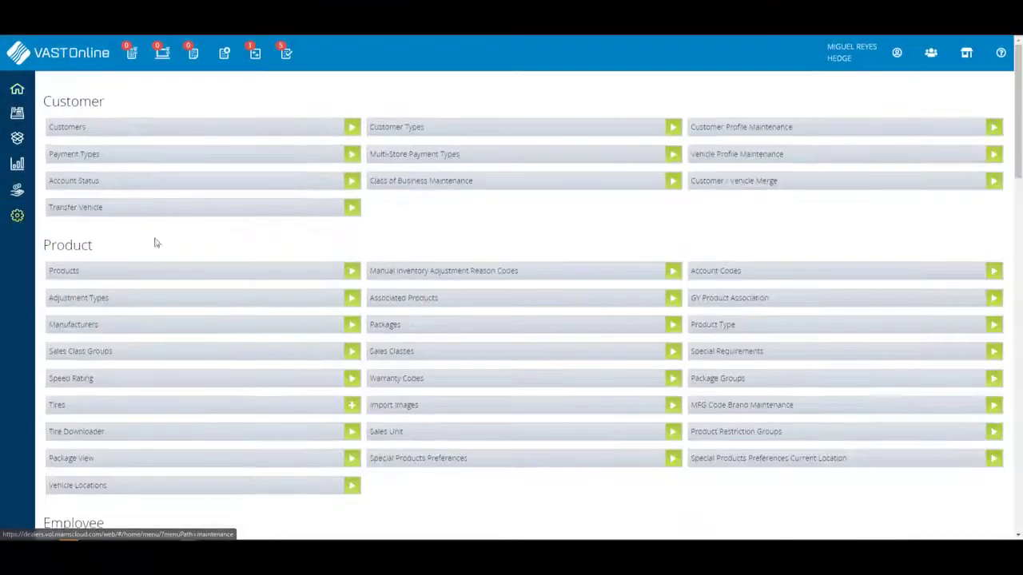
# - Open the HEDGE store row from the Stores list in the Edit Store dialog
pyautogui.scroll(-3)
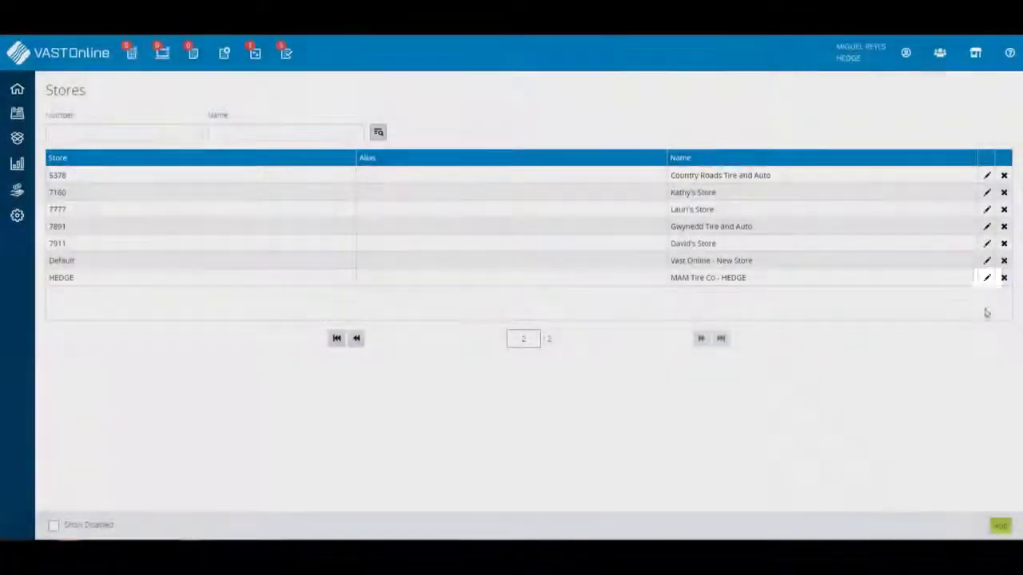
pyautogui.click(987, 277)
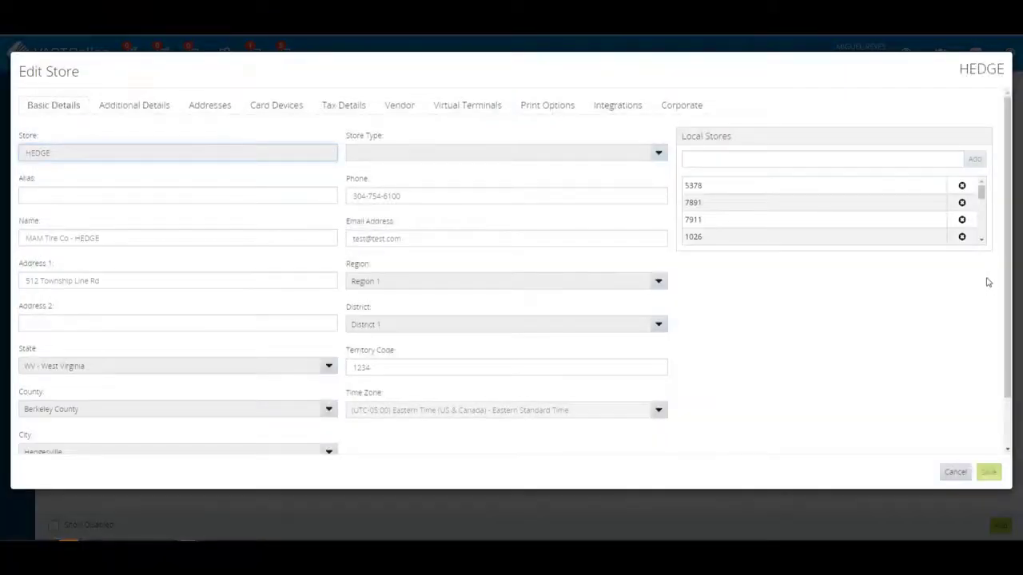
# - Show the Additional Details section with payout limit, labor rate and headquarters settings
pyautogui.click(134, 104)
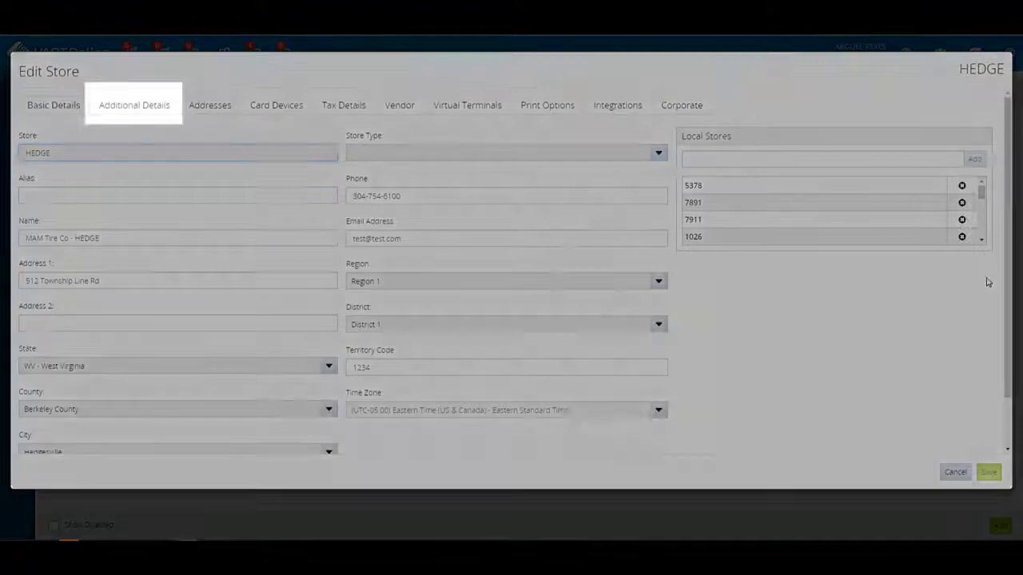
pyautogui.click(53, 105)
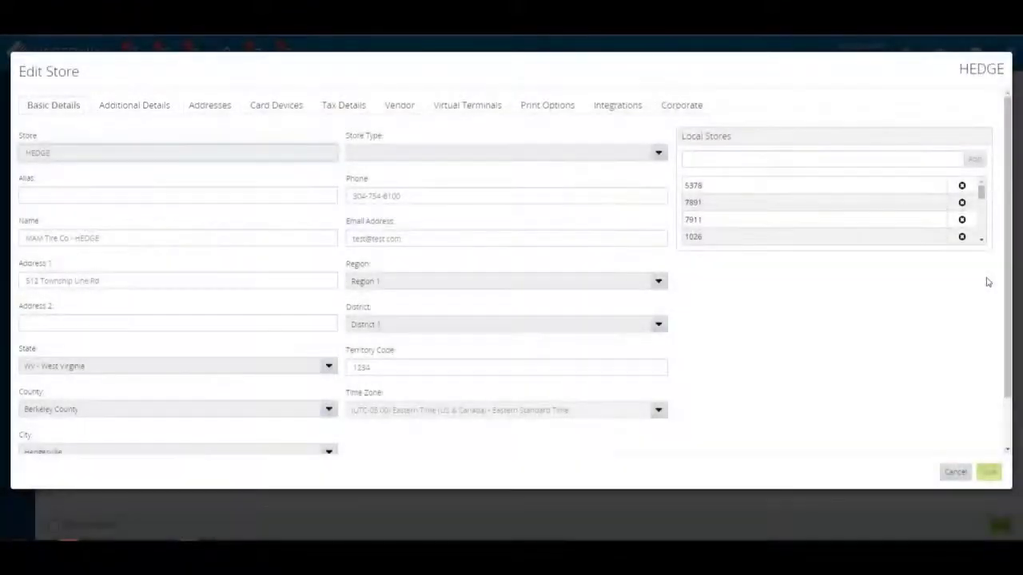
pyautogui.click(135, 104)
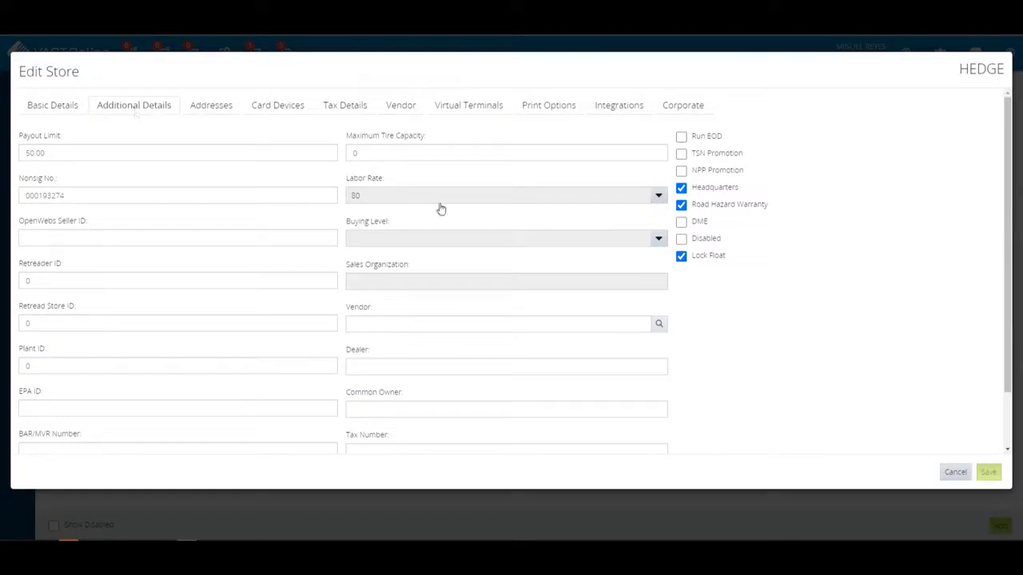
# - Replace the Default Float value of 50.00 with 250.0, leaving it unsaved
pyautogui.scroll(-3)
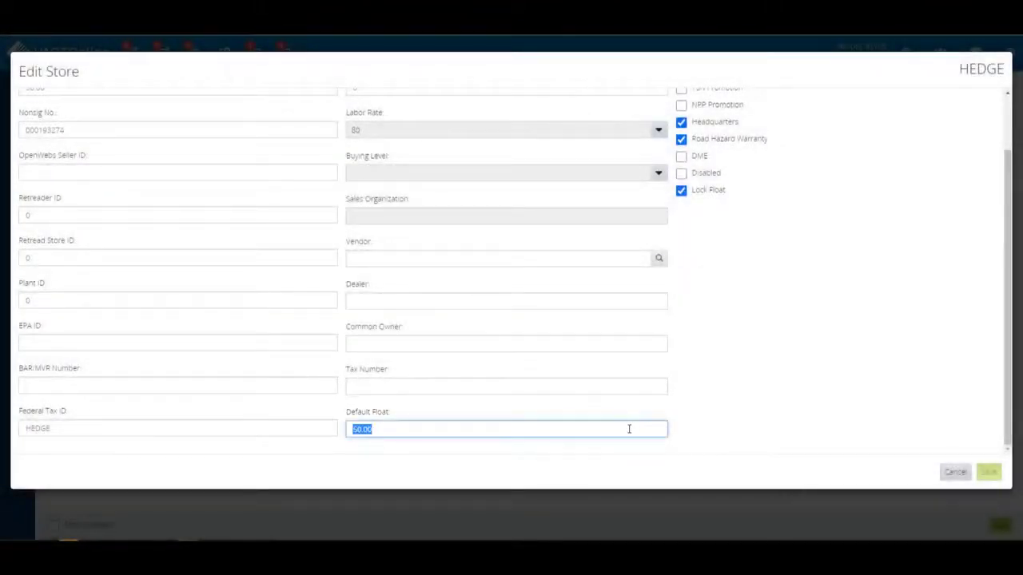
pyautogui.write('250.0')
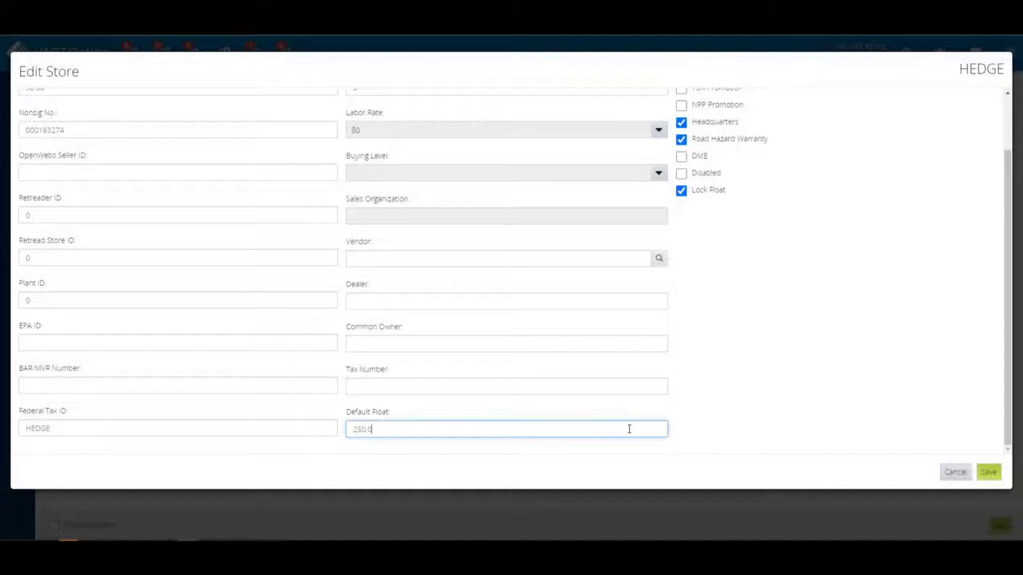